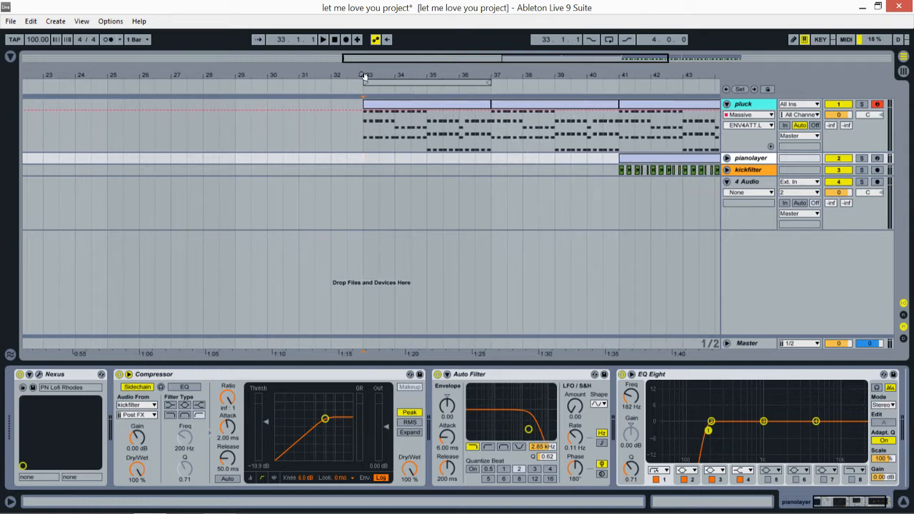
mouse_move(357, 85)
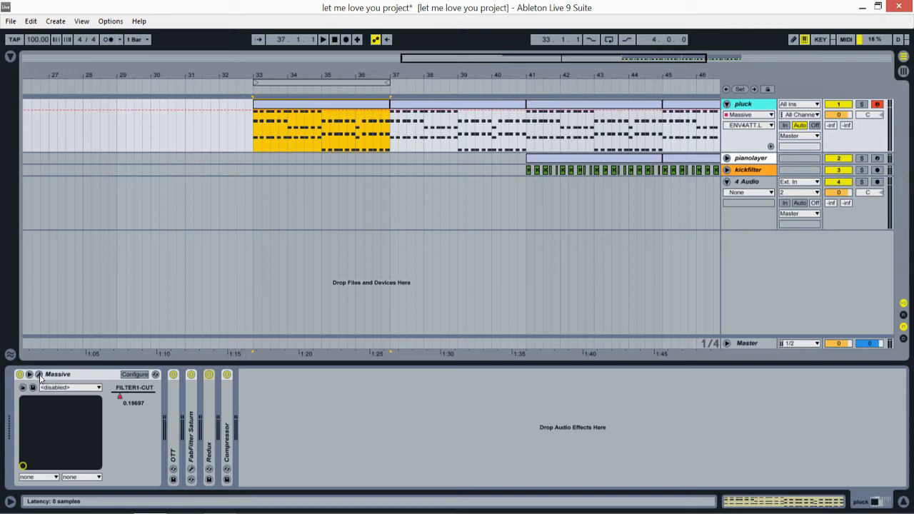
Open the pluck track's Massive editor to show the DJ Snake preset's oscillators
double_click(58, 375)
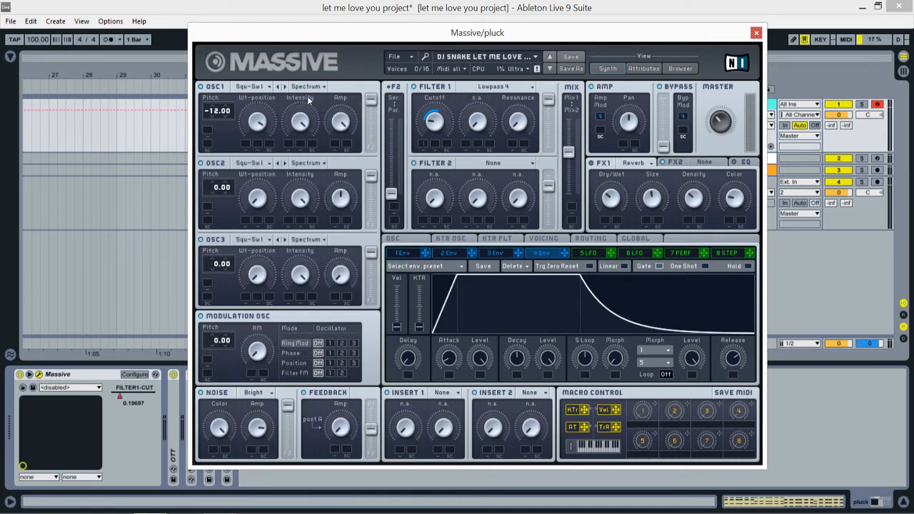
mouse_move(212, 125)
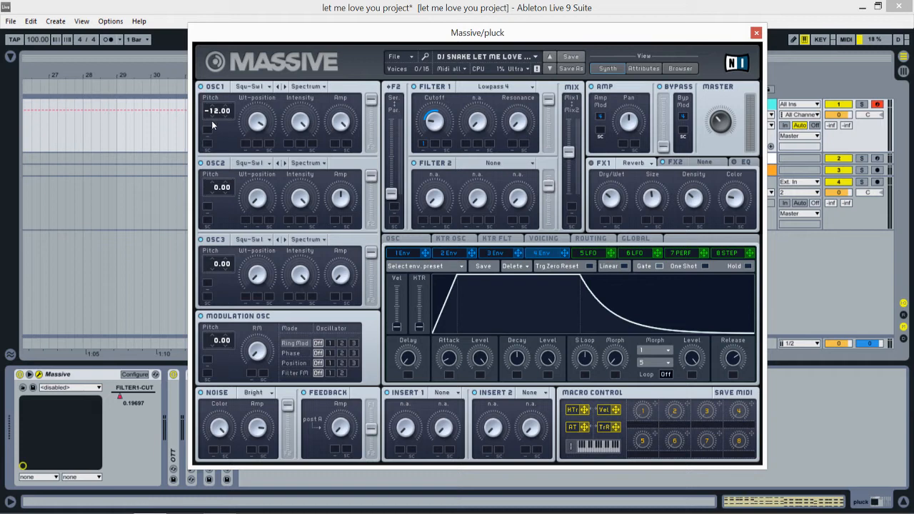
mouse_move(257, 139)
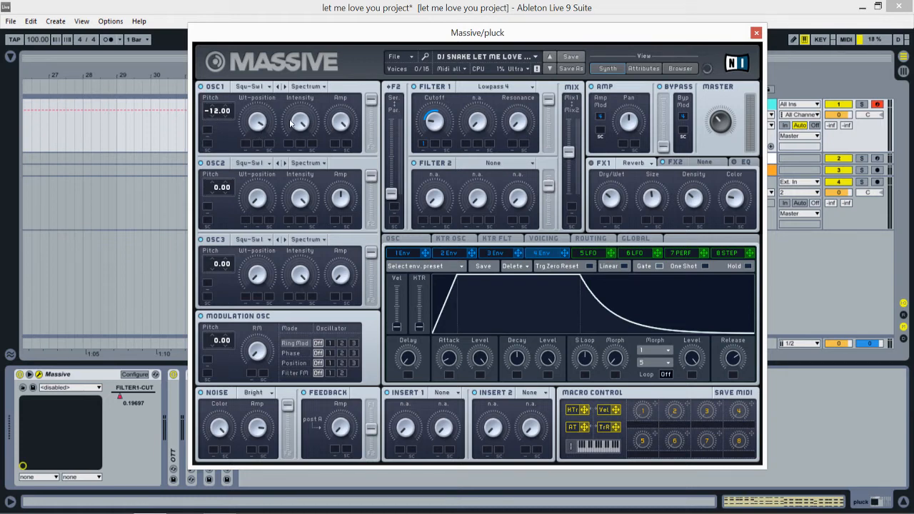
mouse_move(344, 130)
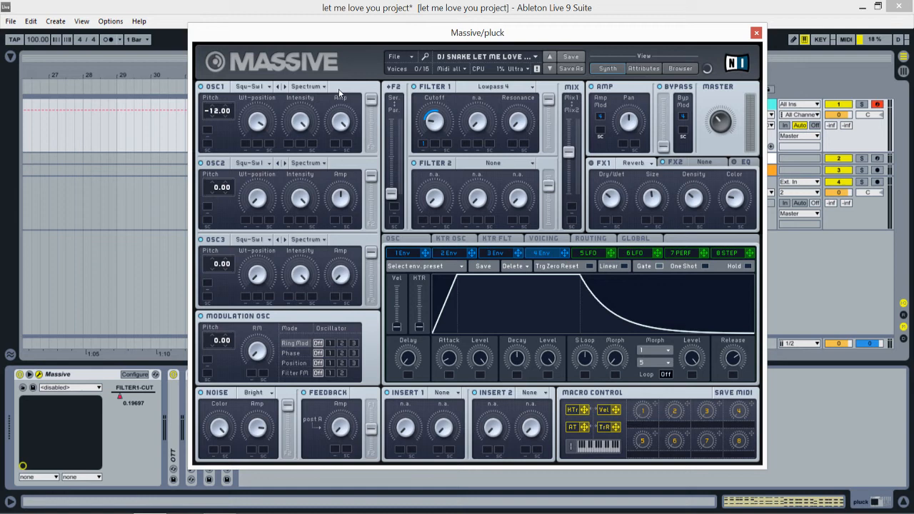
mouse_move(257, 187)
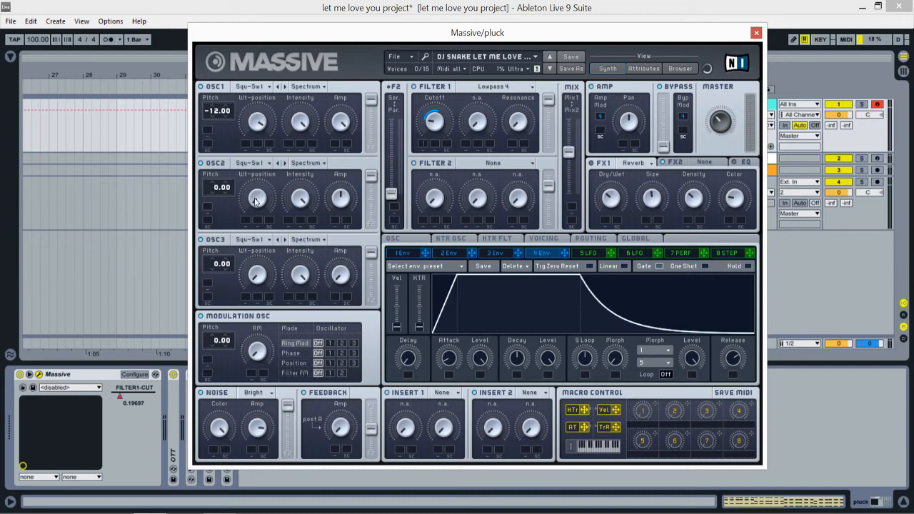
mouse_move(302, 209)
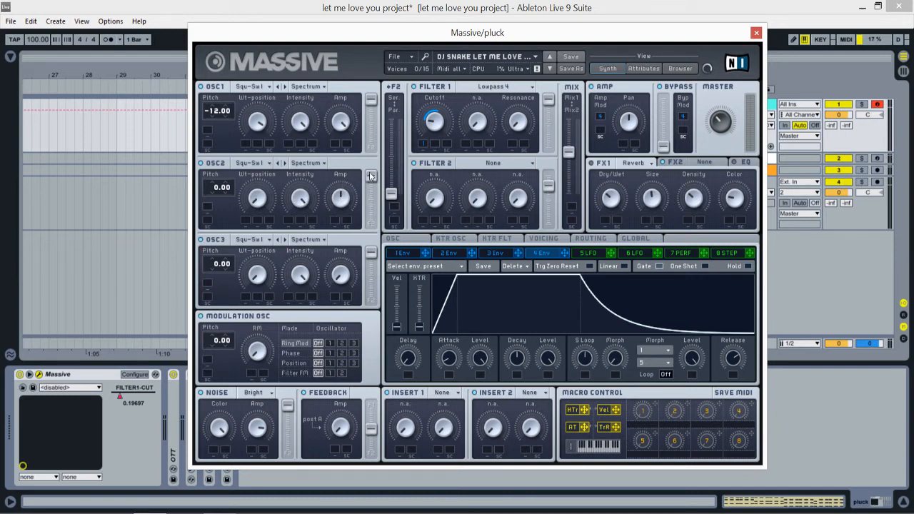
mouse_move(370, 210)
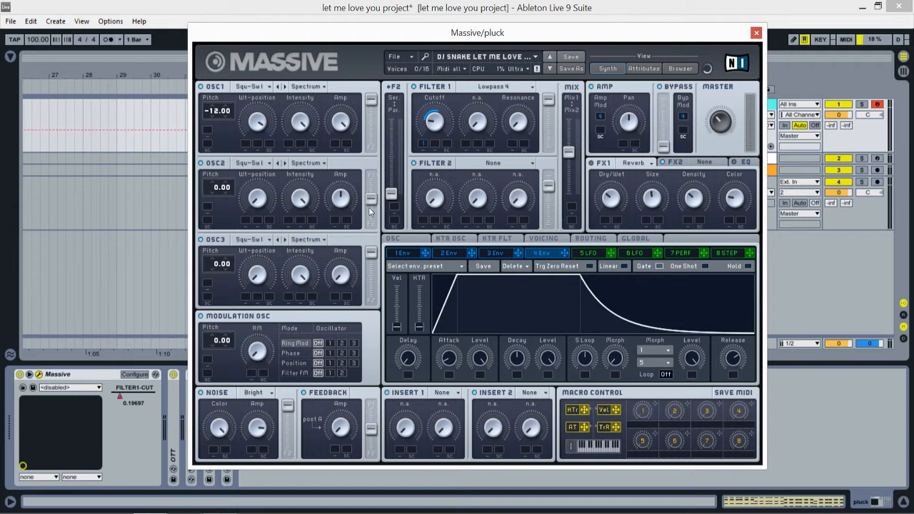
mouse_move(439, 109)
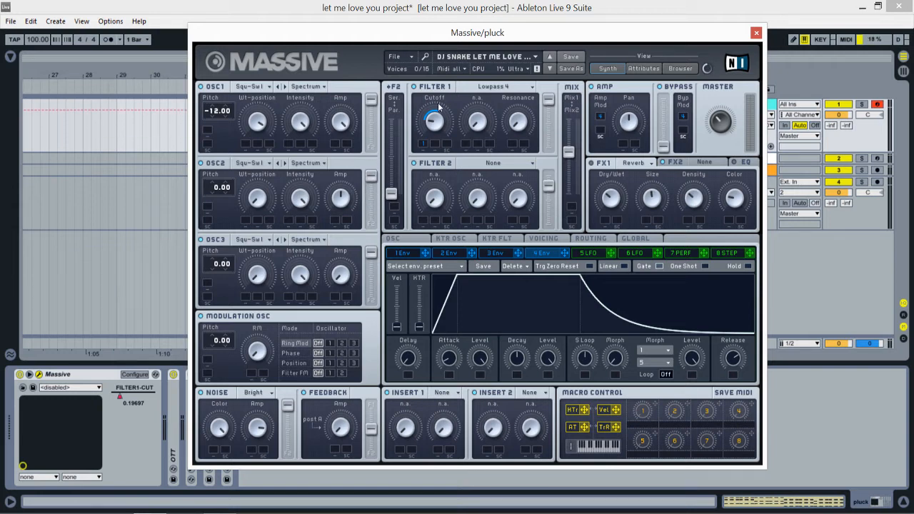
left_click(492, 86)
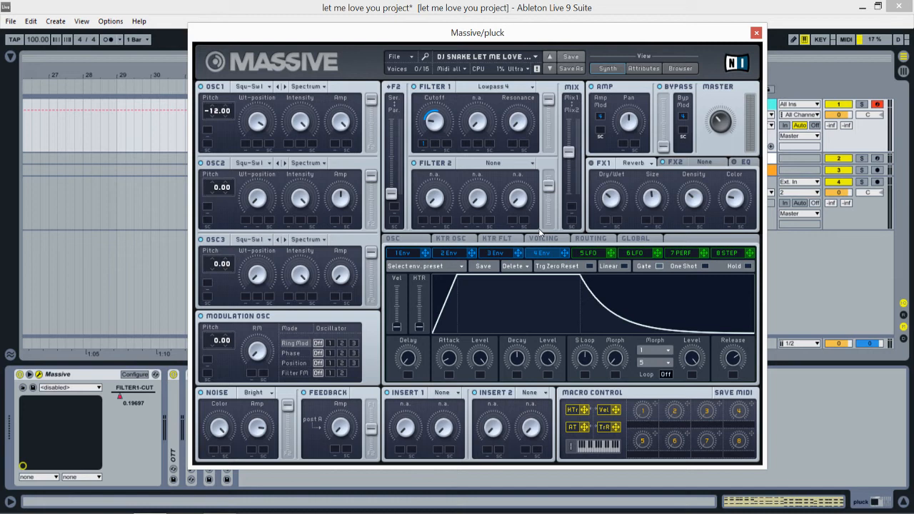
mouse_move(543, 253)
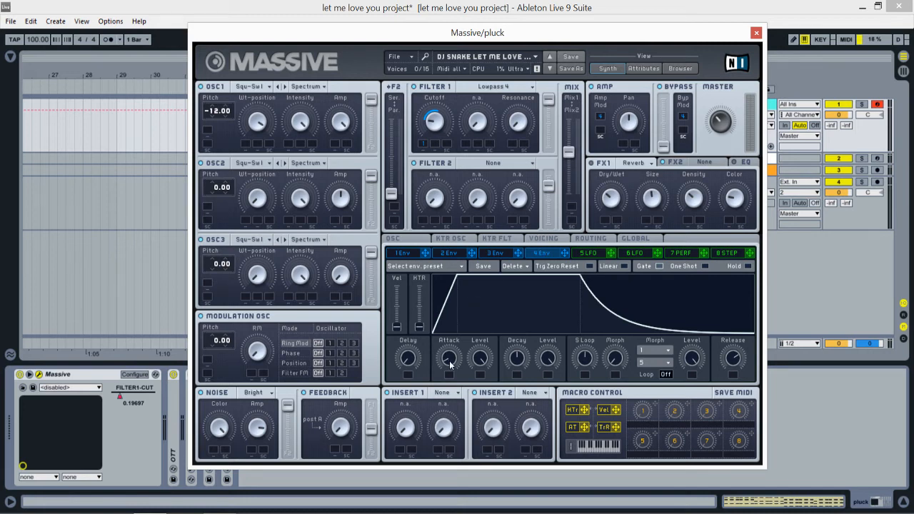
mouse_move(457, 377)
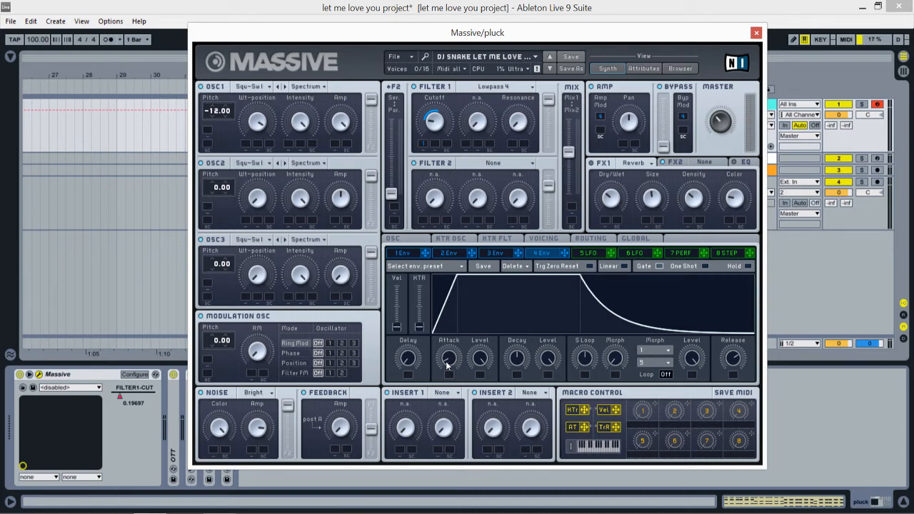
mouse_move(486, 365)
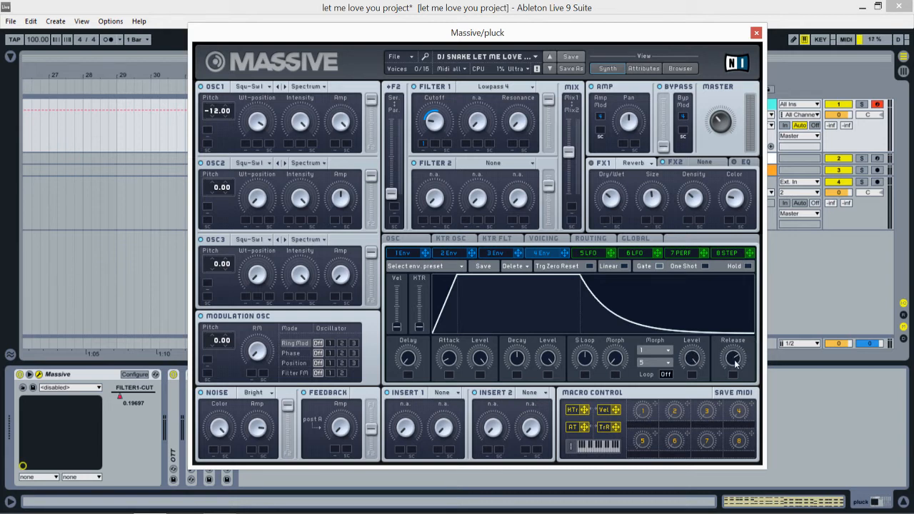
mouse_move(737, 361)
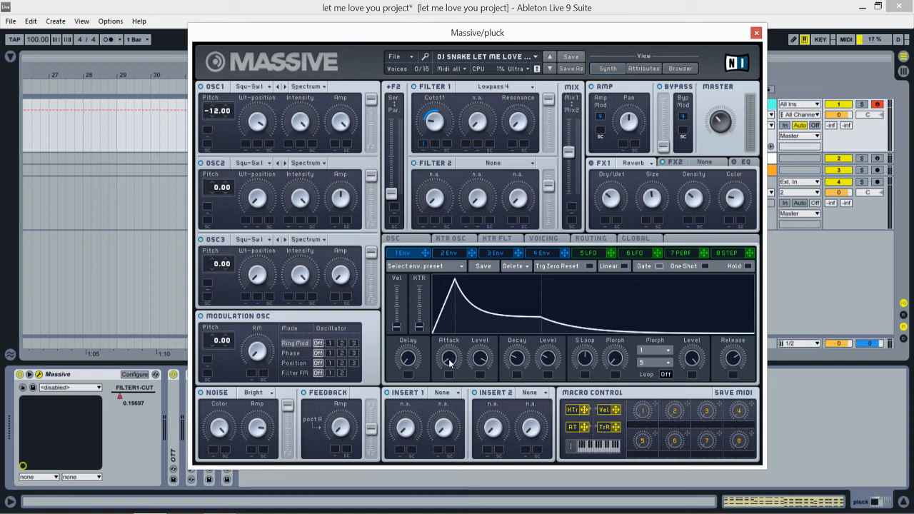
mouse_move(478, 369)
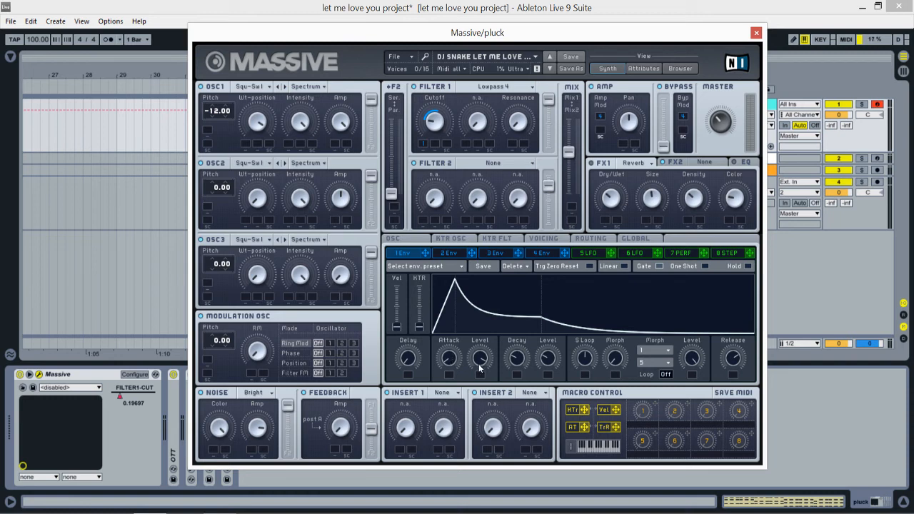
mouse_move(484, 365)
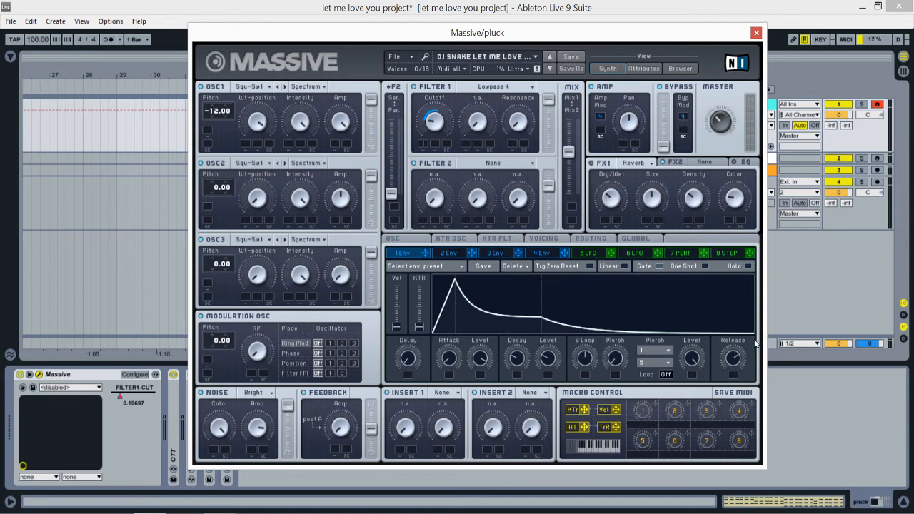
mouse_move(739, 361)
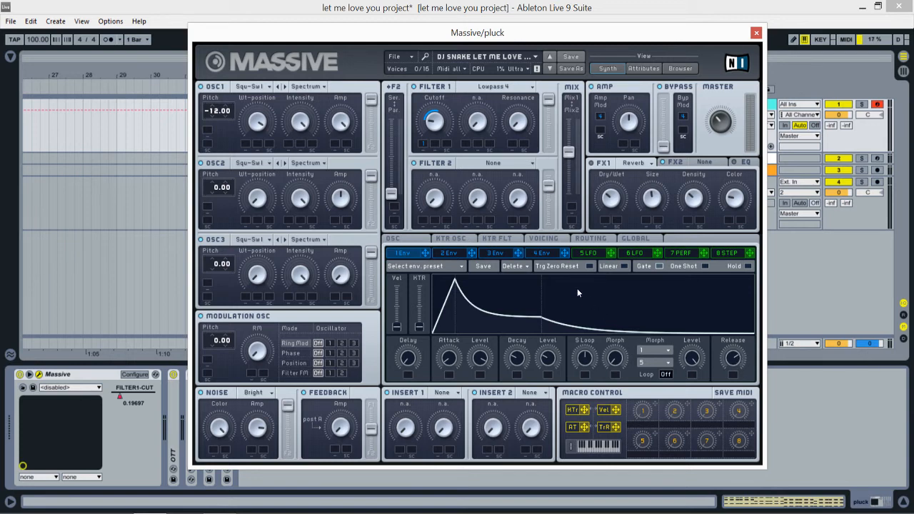
Show the voicing settings with 16 voices and unison spread
left_click(542, 238)
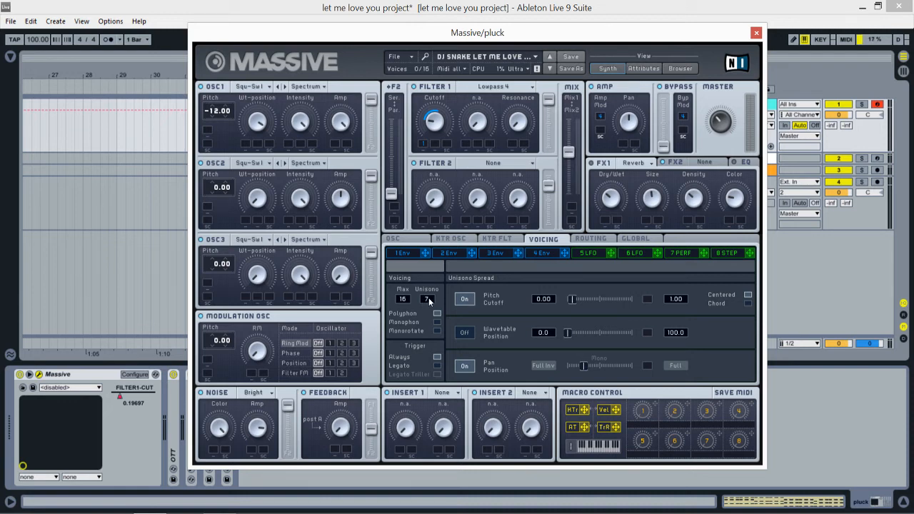
Set Massive's unison voices to 7
left_click(464, 299)
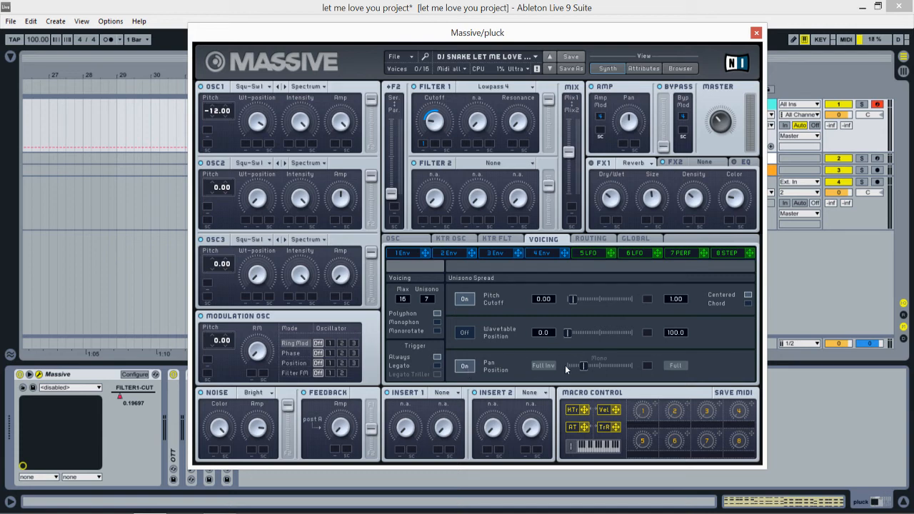
mouse_move(575, 362)
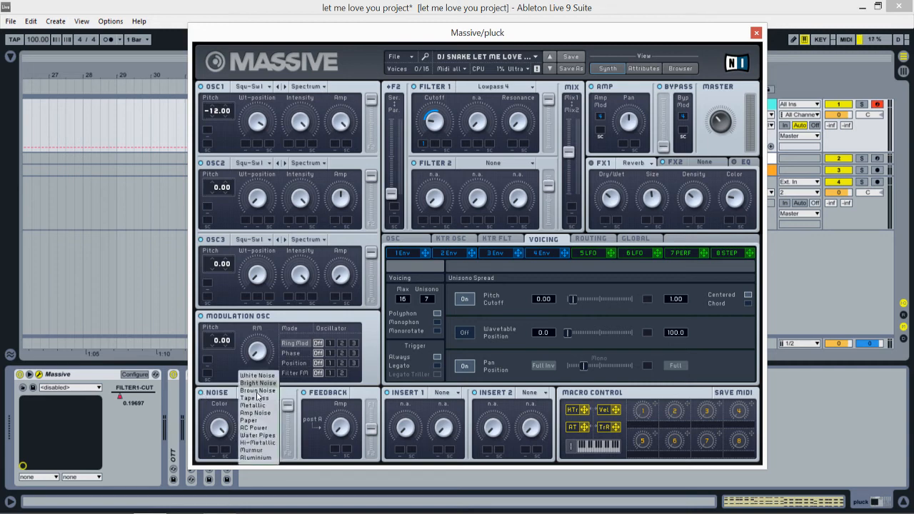
Switch the noise oscillator to Bright noise and start project playback
left_click(262, 399)
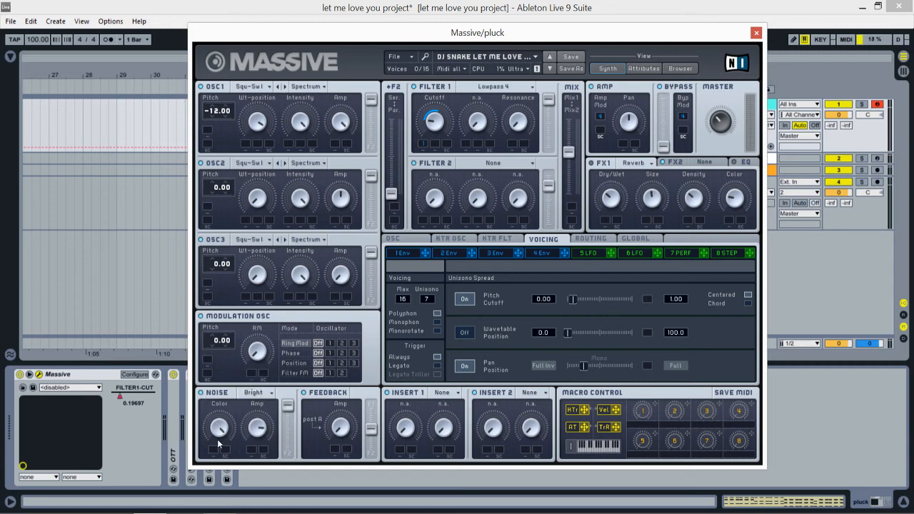
mouse_move(257, 425)
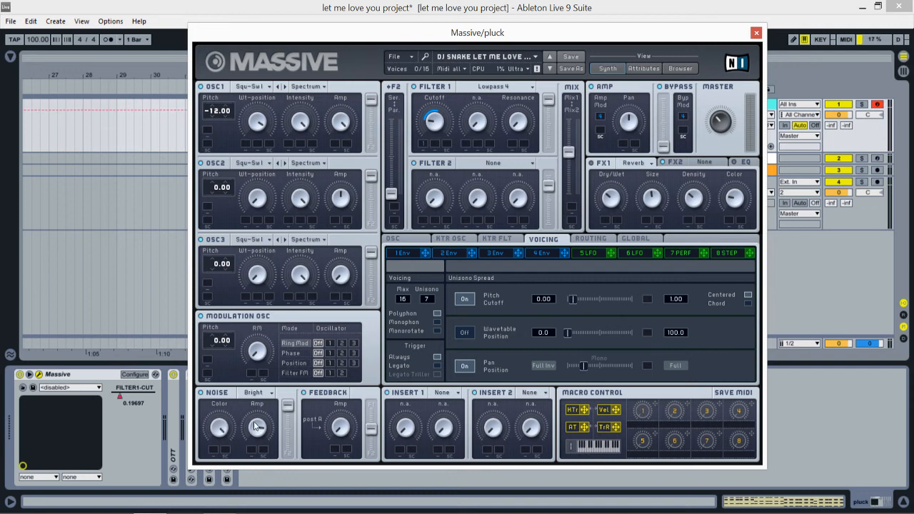
mouse_move(257, 428)
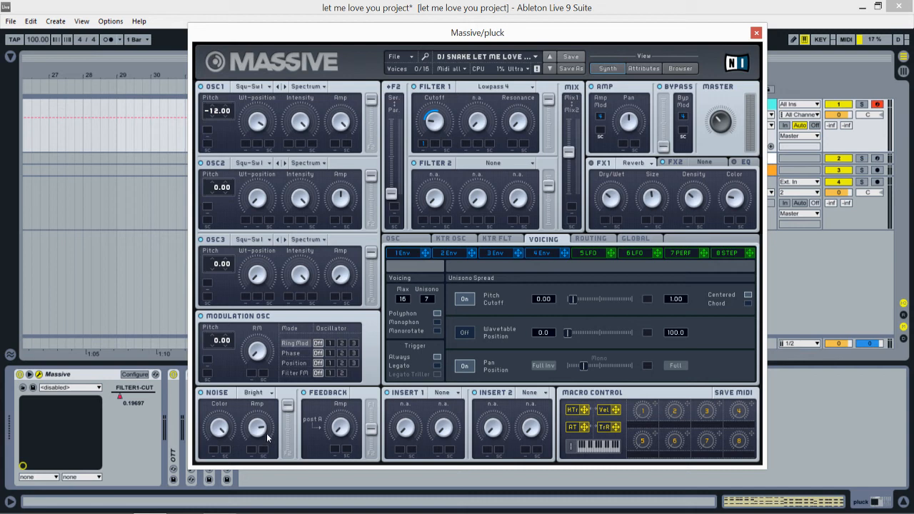
mouse_move(270, 432)
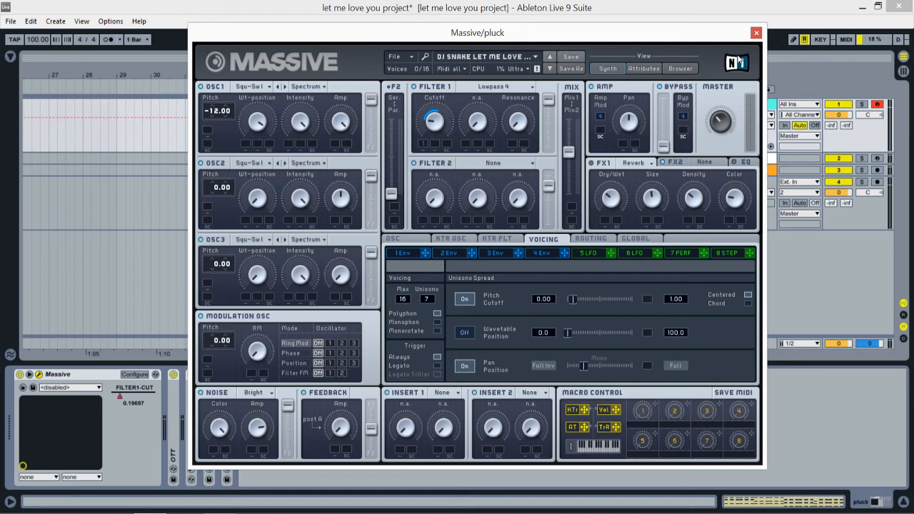
left_click(752, 33)
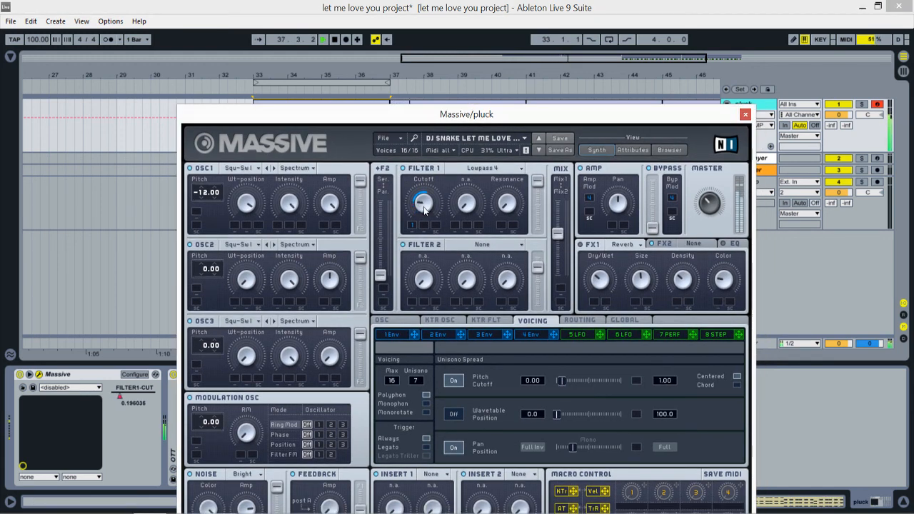
Move the Massive window aside and close it to return to the arrangement
left_click_drag(465, 114, 457, 79)
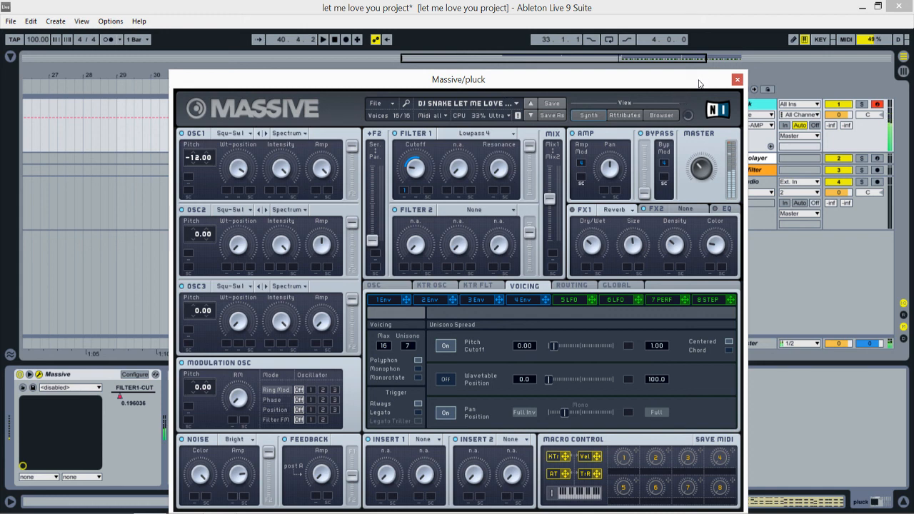
left_click(736, 78)
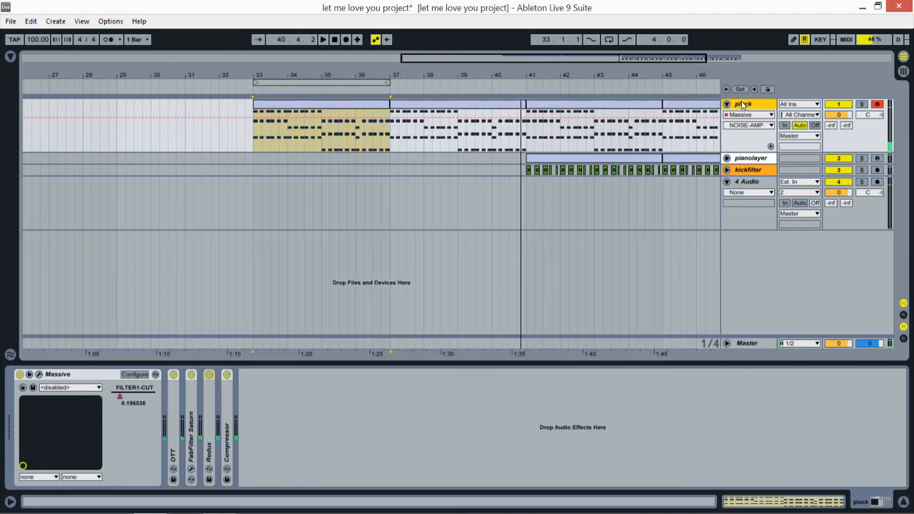